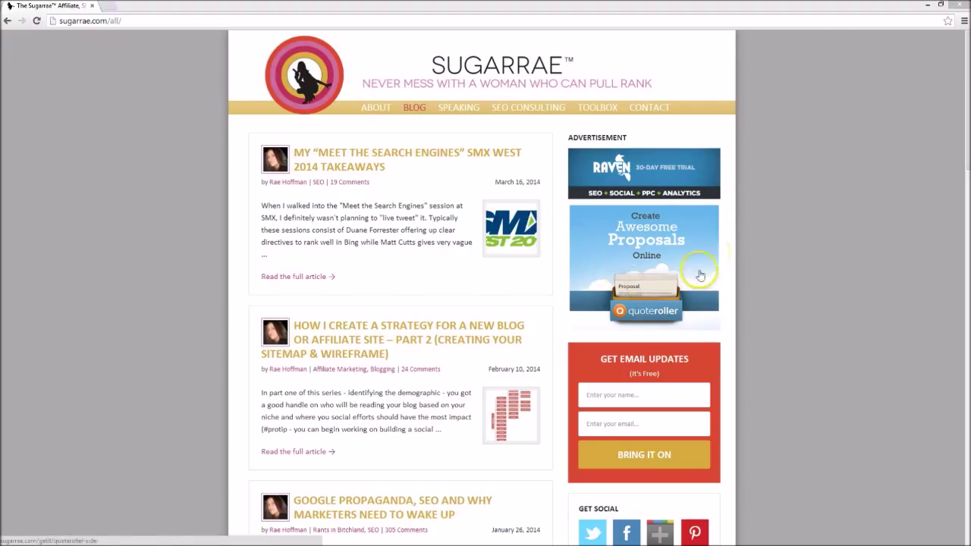
pyautogui.moveTo(613, 185)
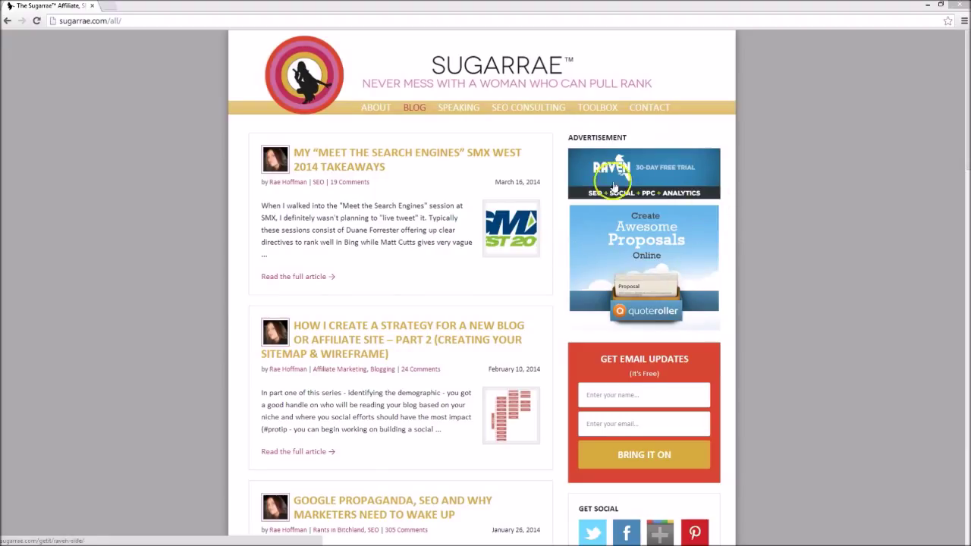
pyautogui.moveTo(651, 260)
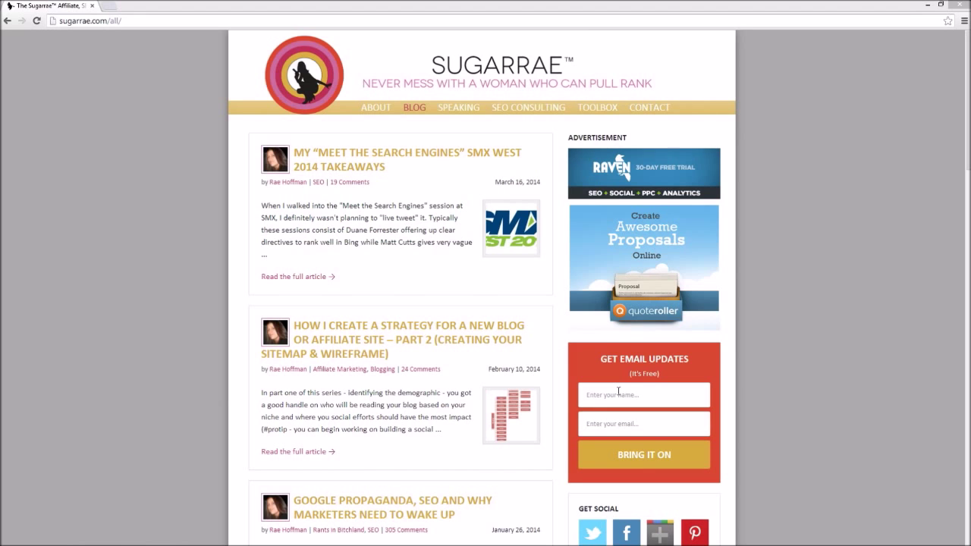
pyautogui.moveTo(622, 380)
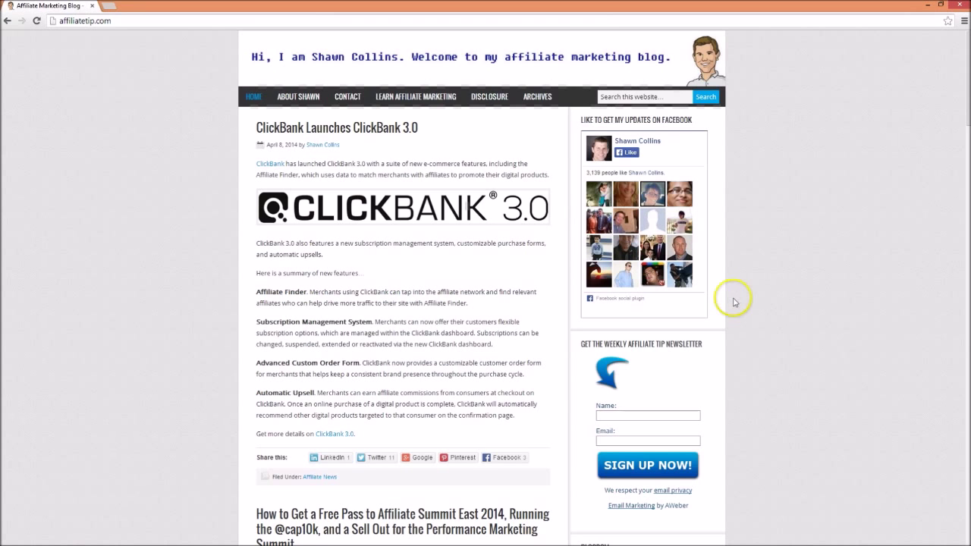
# Step: Open the 99designs blogroll link from Affiliate Tip in a new tab, staying on the blog
pyautogui.scroll(-3)
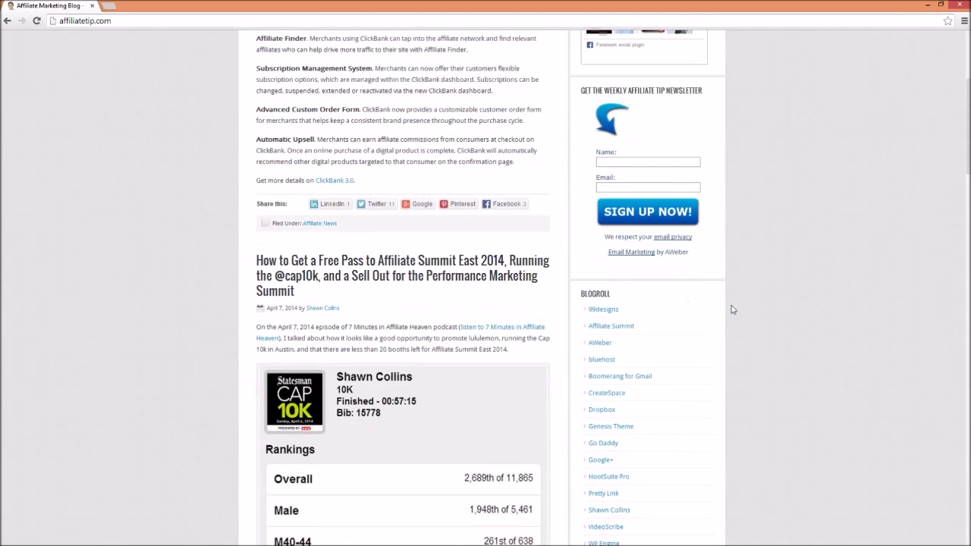
pyautogui.scroll(-3)
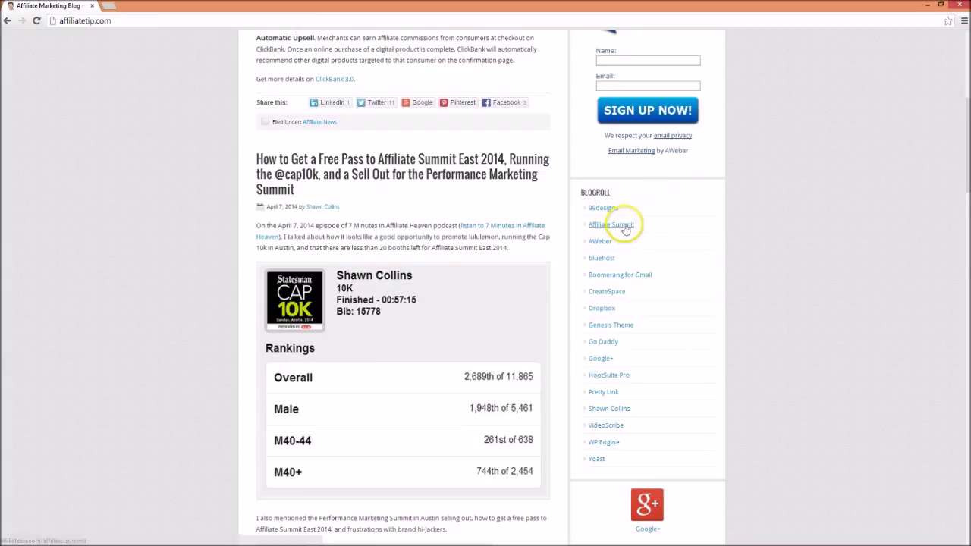
pyautogui.moveTo(680, 293)
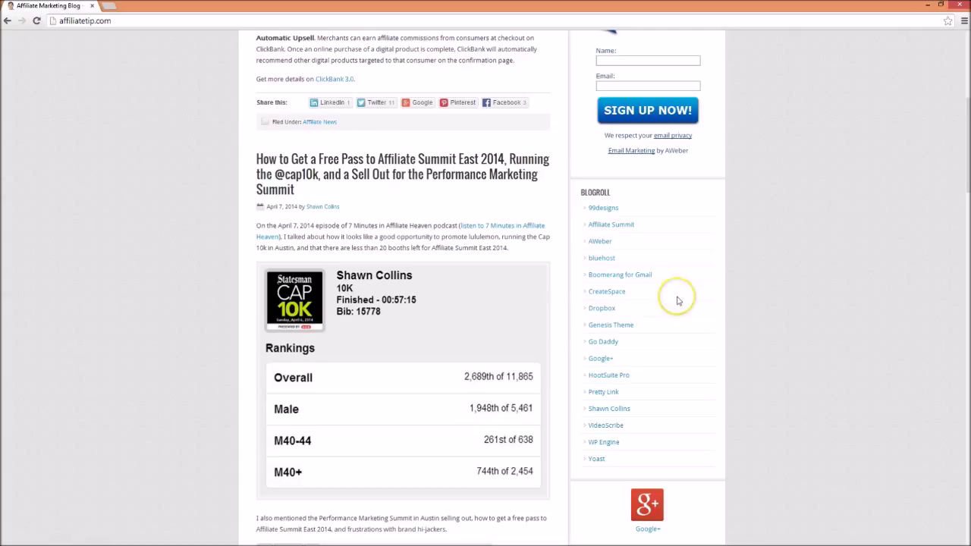
pyautogui.moveTo(630, 225)
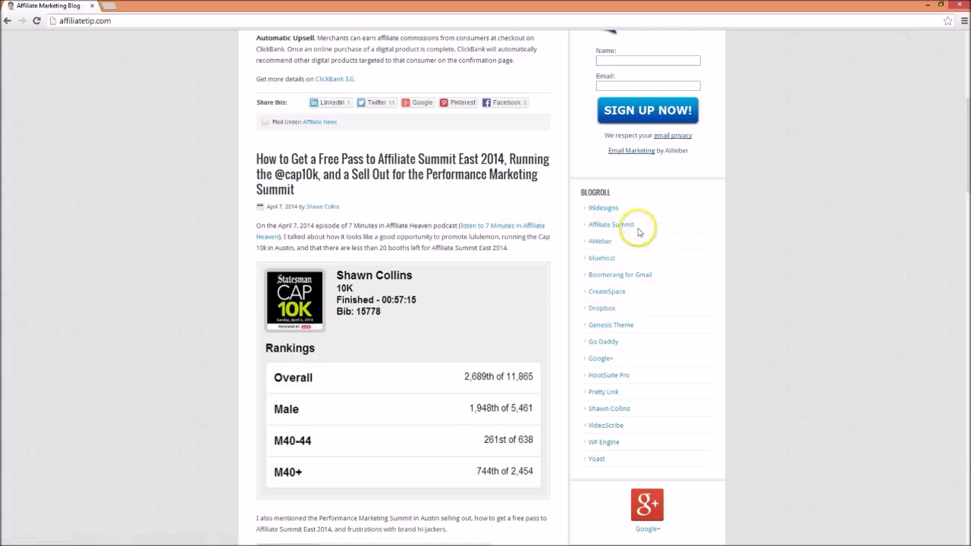
pyautogui.moveTo(611, 325)
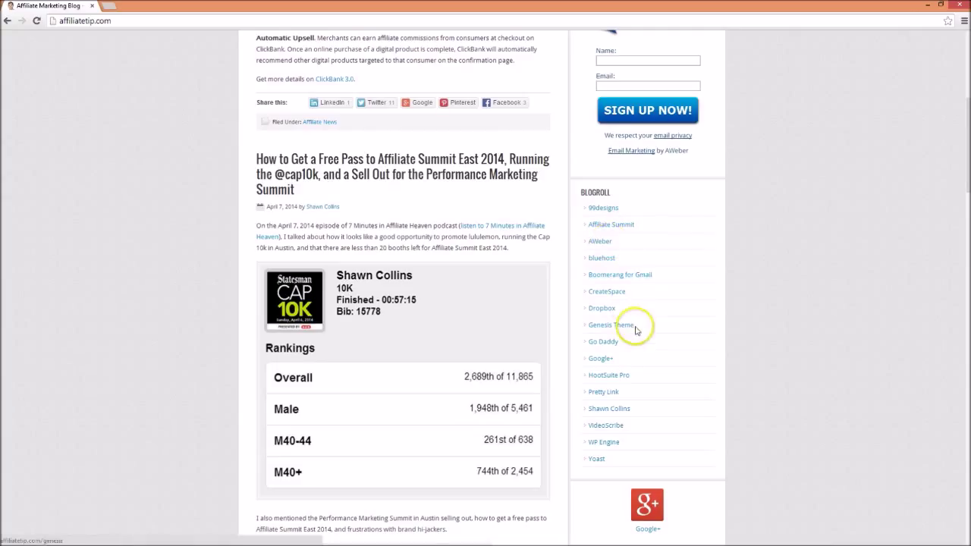
pyautogui.moveTo(670, 255)
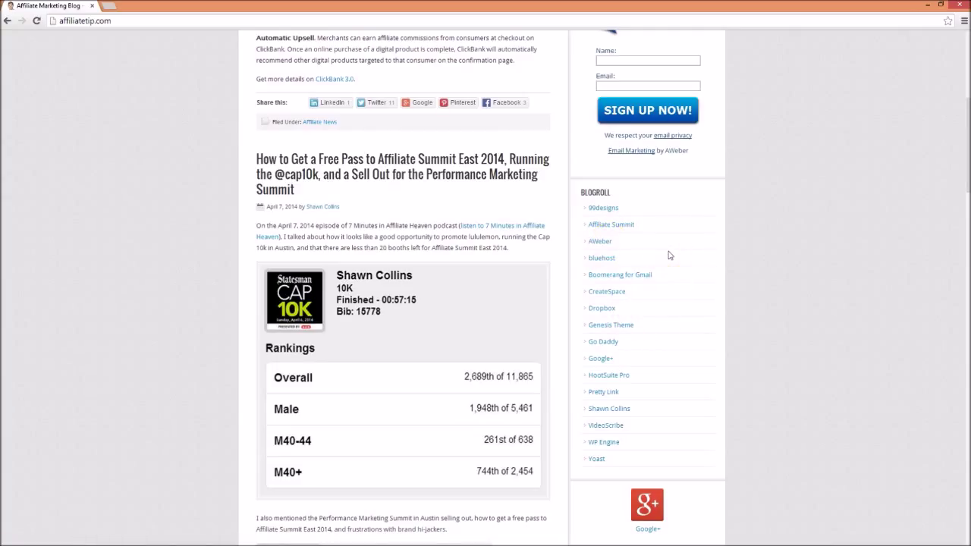
pyautogui.click(603, 207)
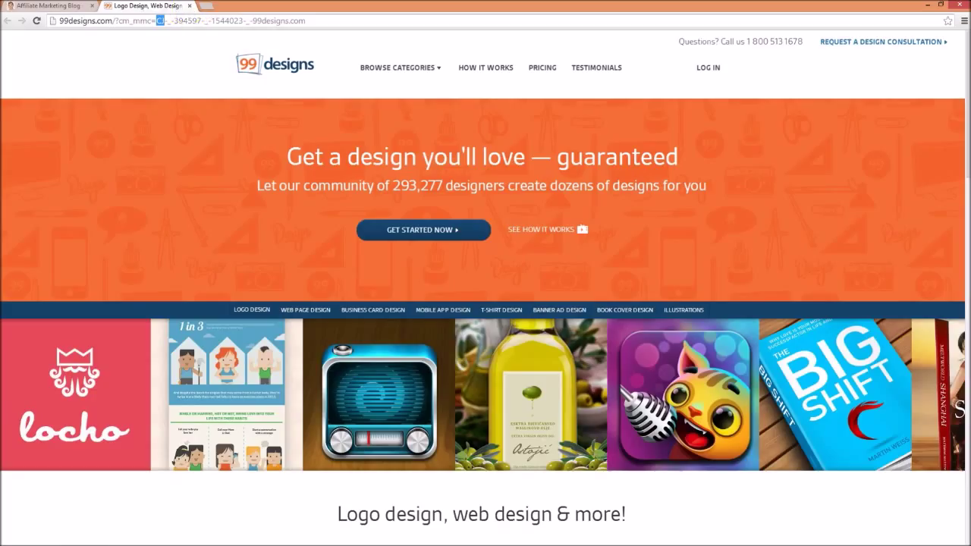
pyautogui.click(49, 6)
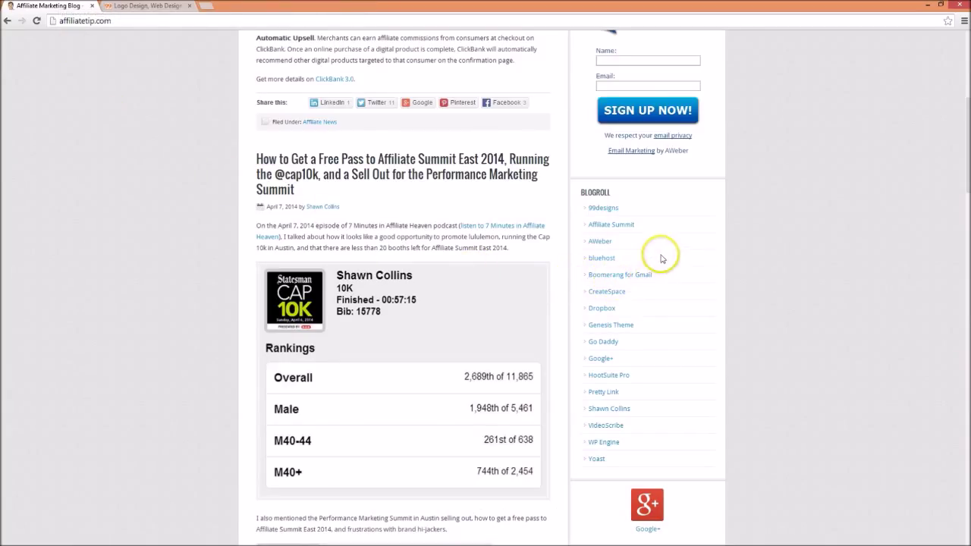
pyautogui.moveTo(628, 461)
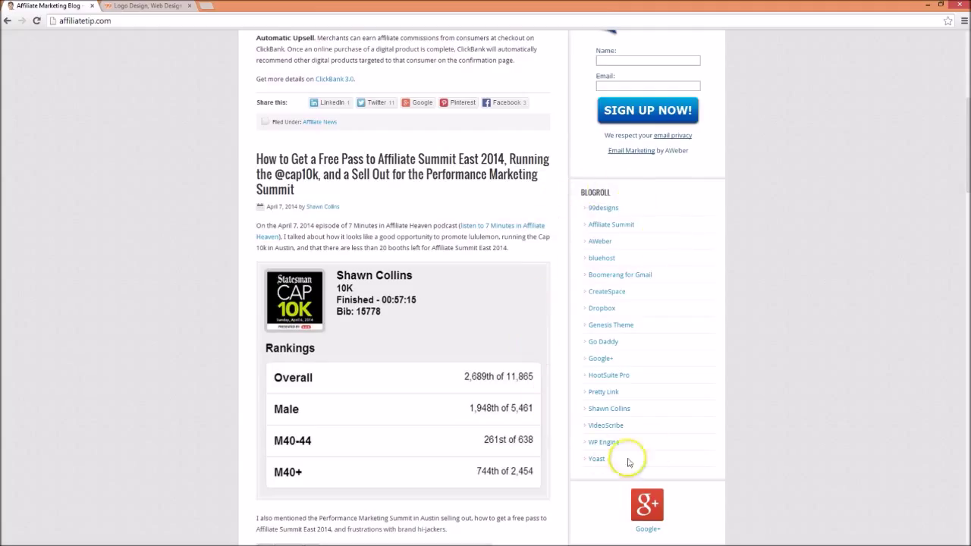
pyautogui.moveTo(681, 309)
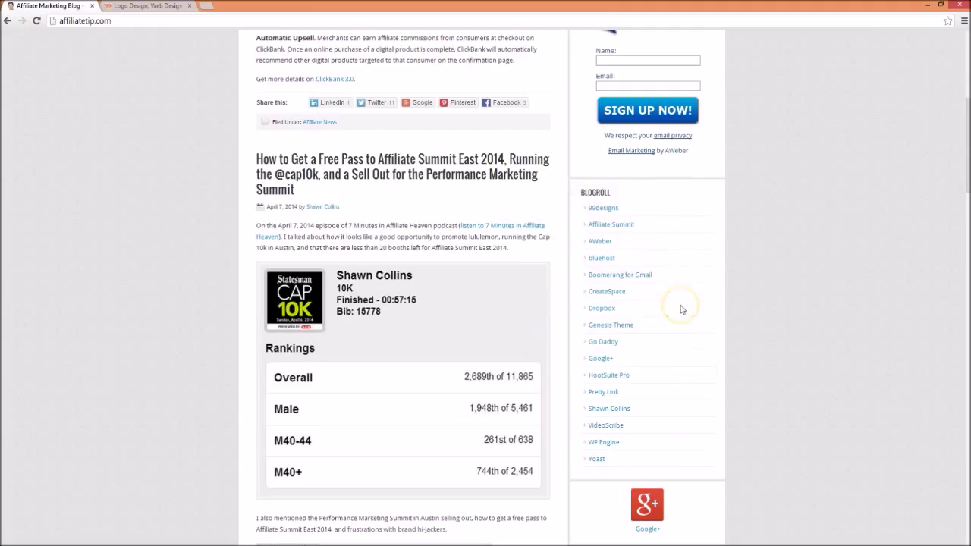
pyautogui.moveTo(682, 308)
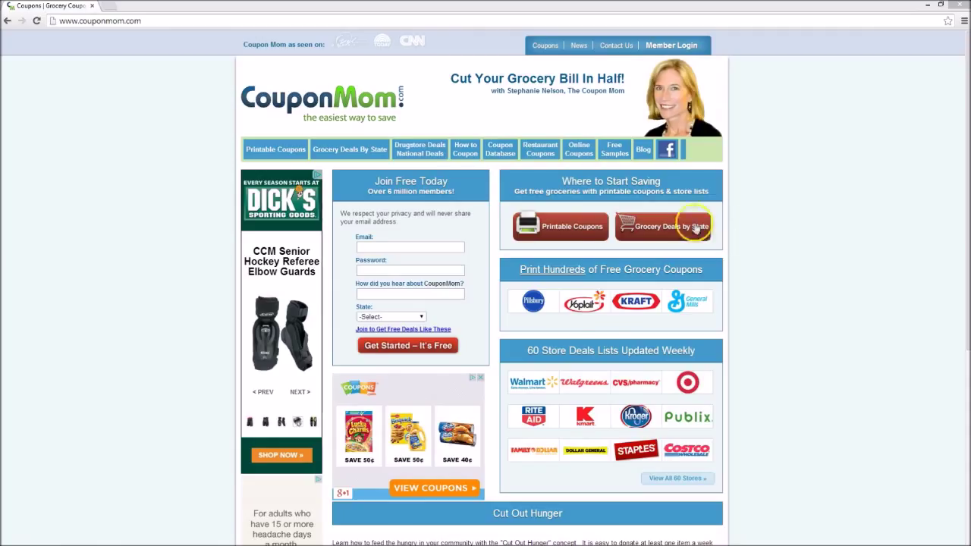
pyautogui.moveTo(599, 313)
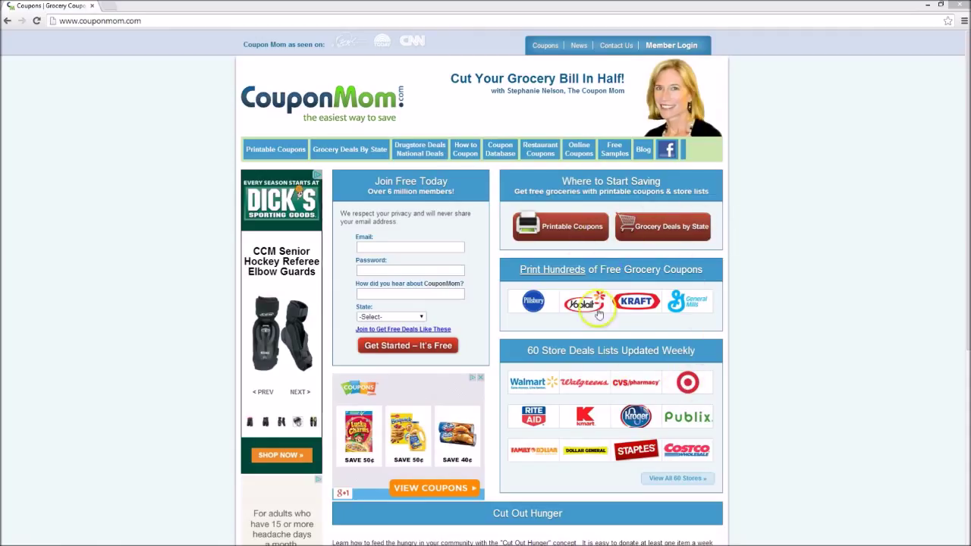
pyautogui.moveTo(505, 433)
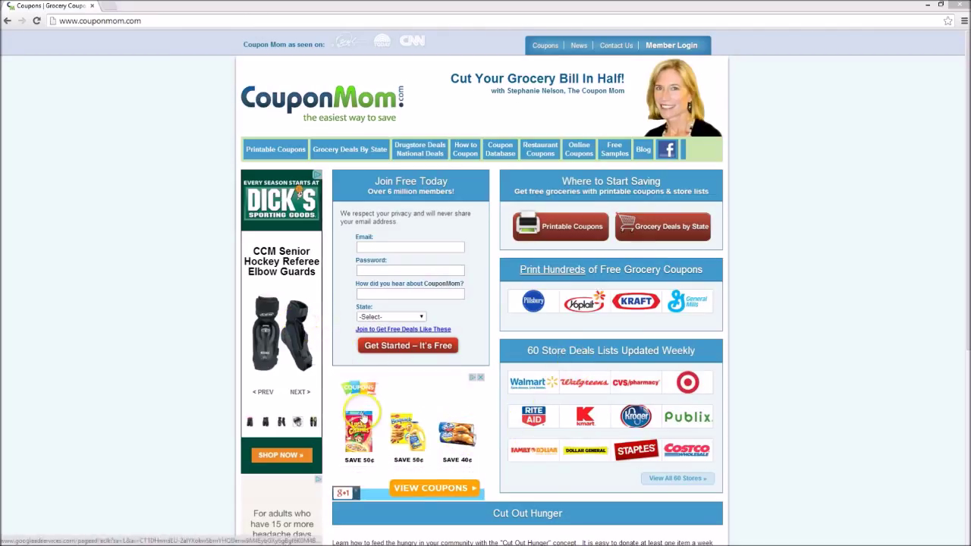
pyautogui.moveTo(465, 206)
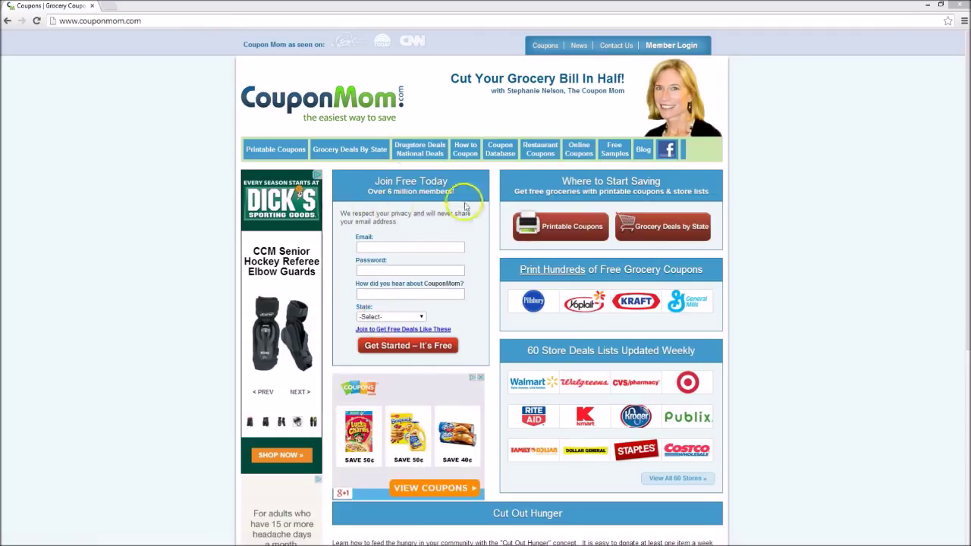
pyautogui.moveTo(461, 179)
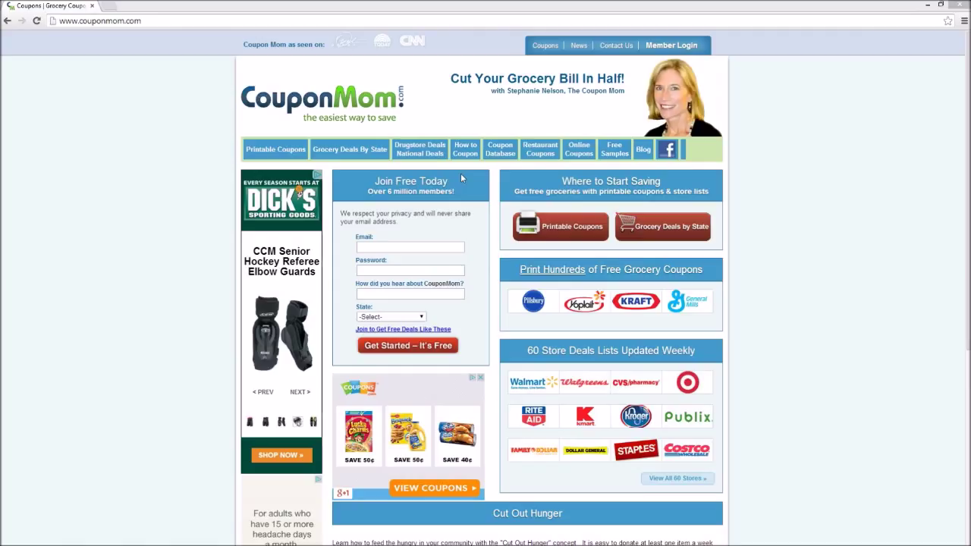
pyautogui.moveTo(465, 176)
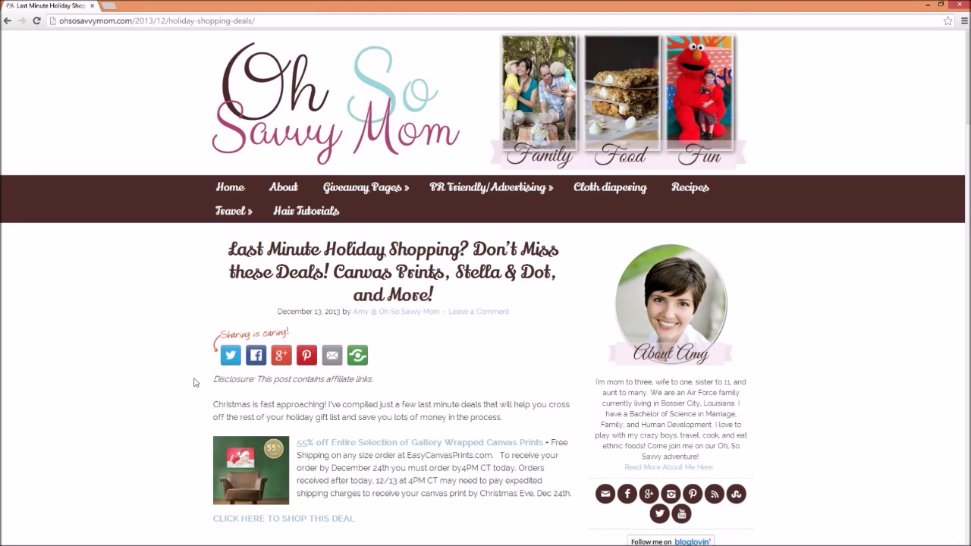
# Step: Scroll the deals post to the Little Passports, Beau-Coup and Kidorable coupon offers
pyautogui.scroll(-3)
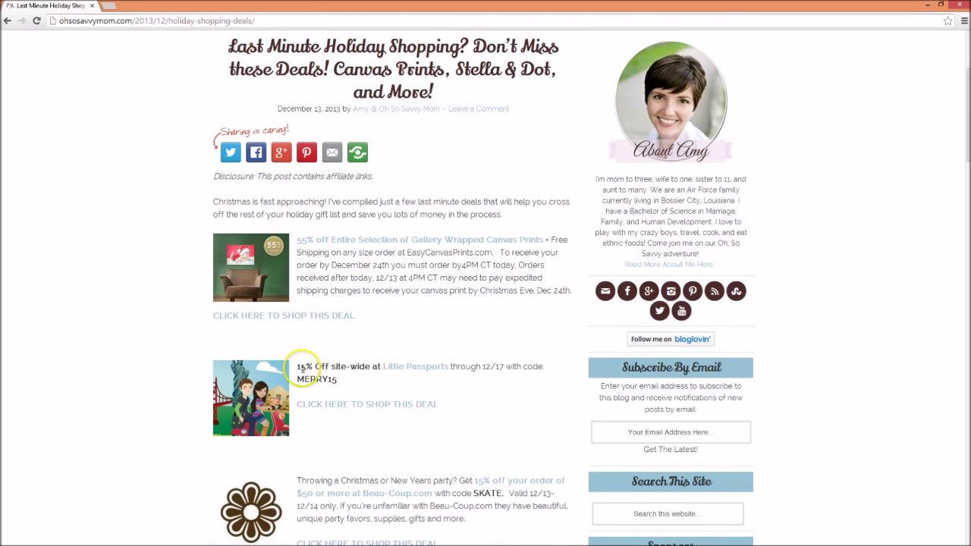
pyautogui.scroll(-3)
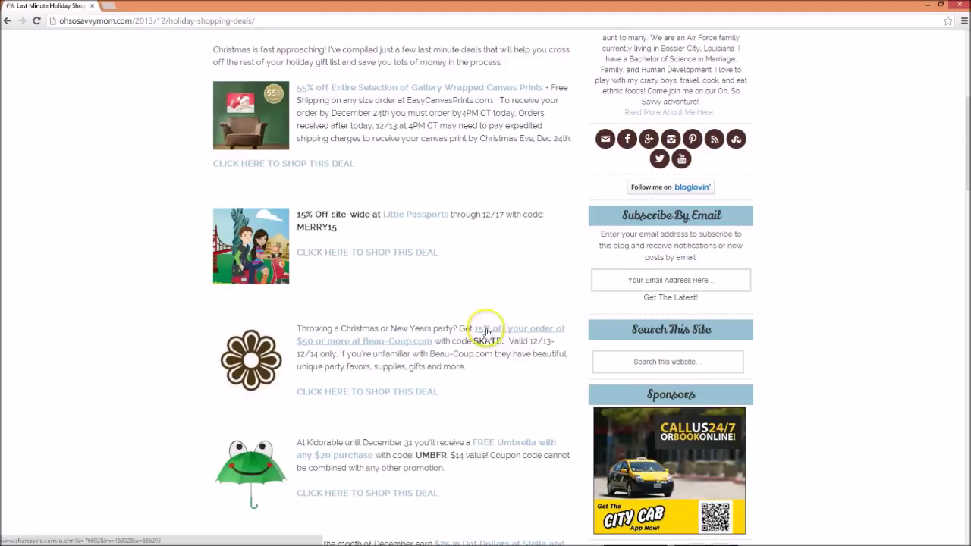
pyautogui.moveTo(491, 446)
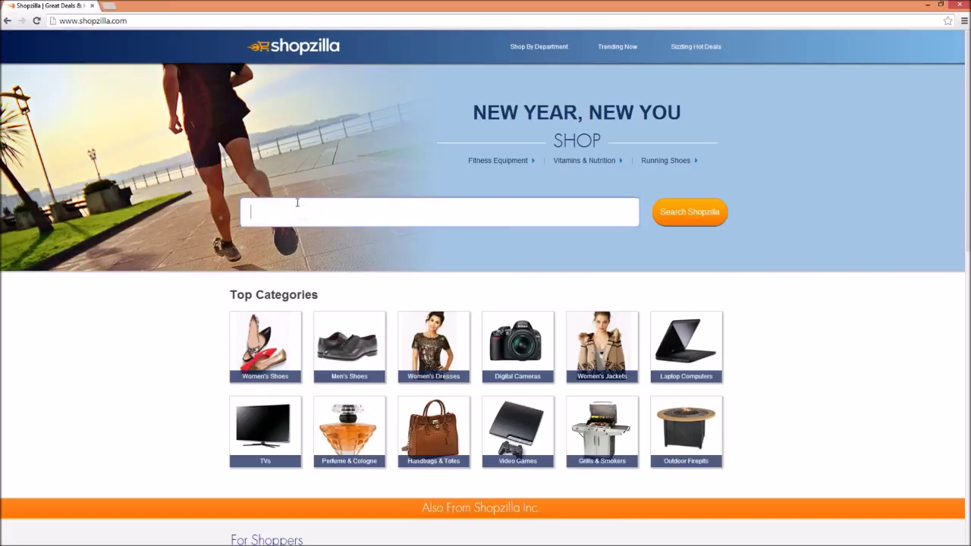
# Step: Search Shopzilla for 'Nikon D5100' to list camera bodies, kits and accessories
pyautogui.write('Nikon D5100')
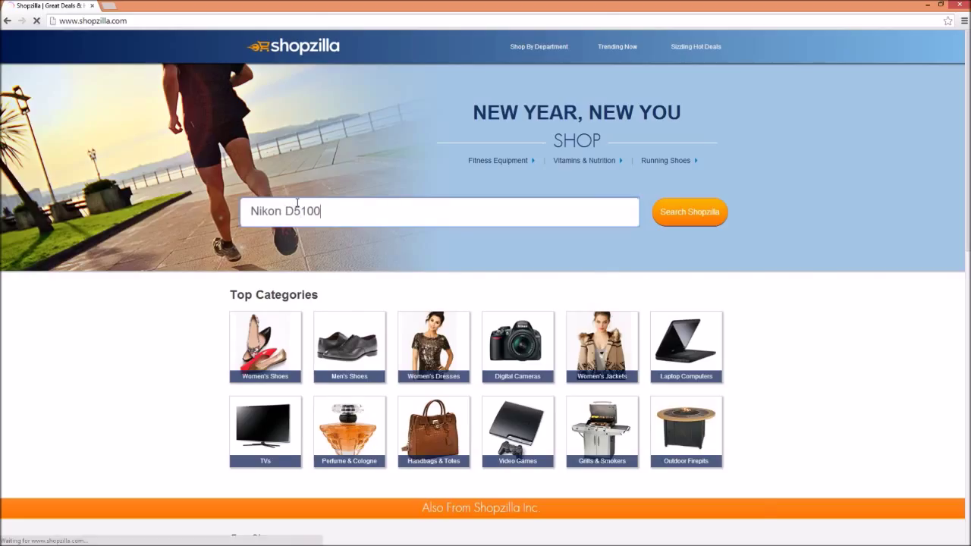
pyautogui.click(689, 211)
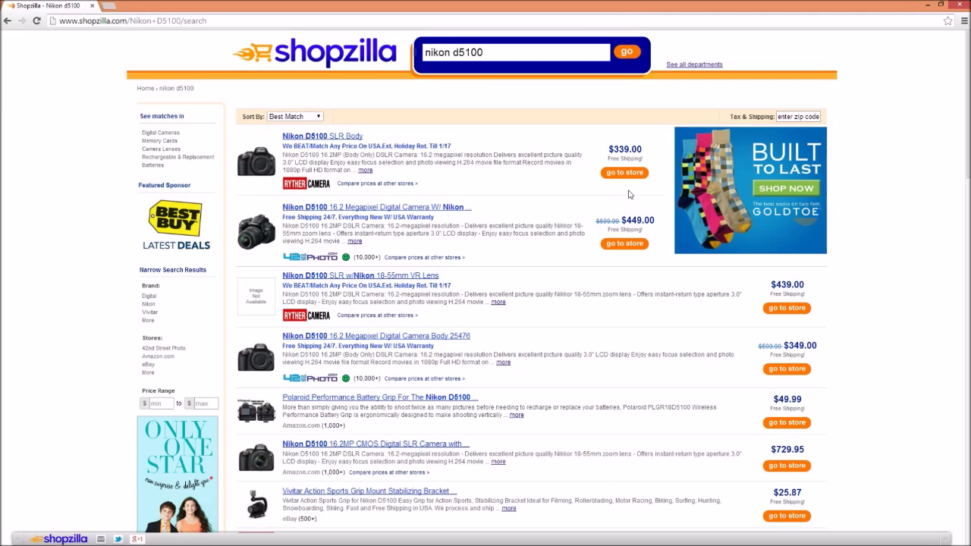
# Step: Open Ryther Camera's $339 Nikon D5100 body offer in a new tab, returning to Shopzilla
pyautogui.click(624, 173)
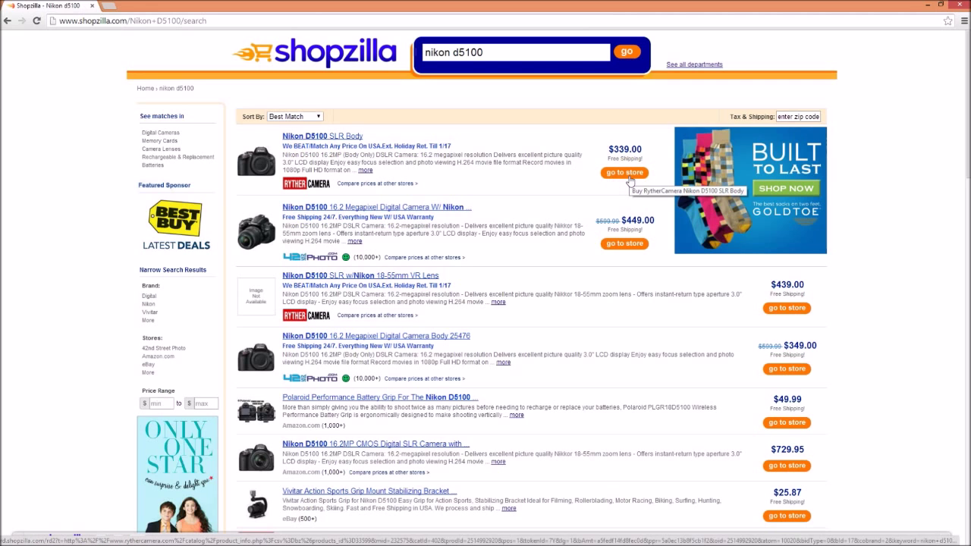
pyautogui.click(623, 173)
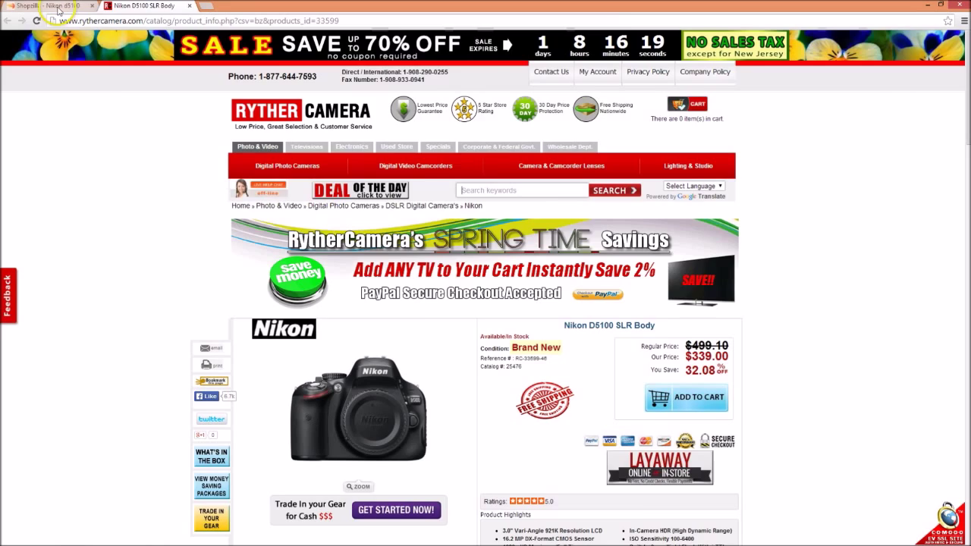
pyautogui.click(46, 5)
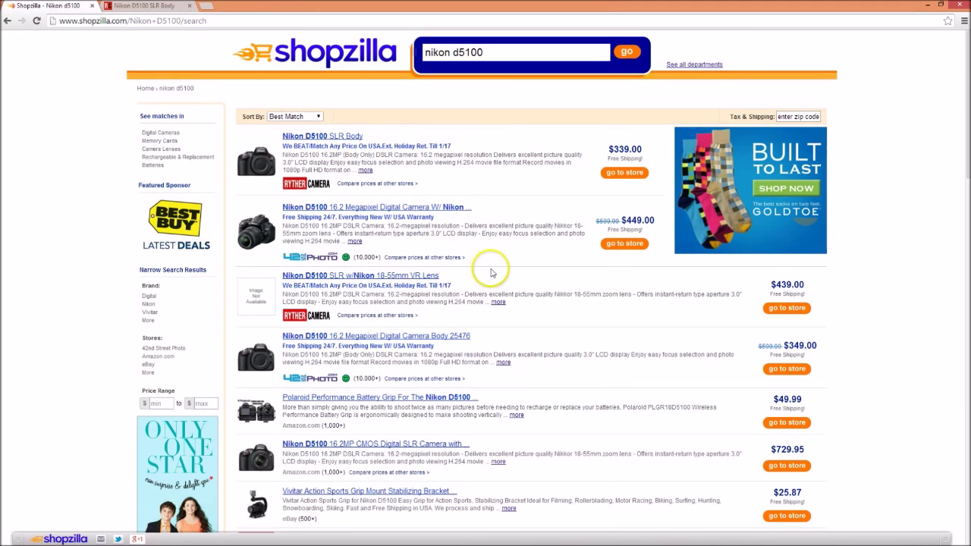
pyautogui.scroll(-3)
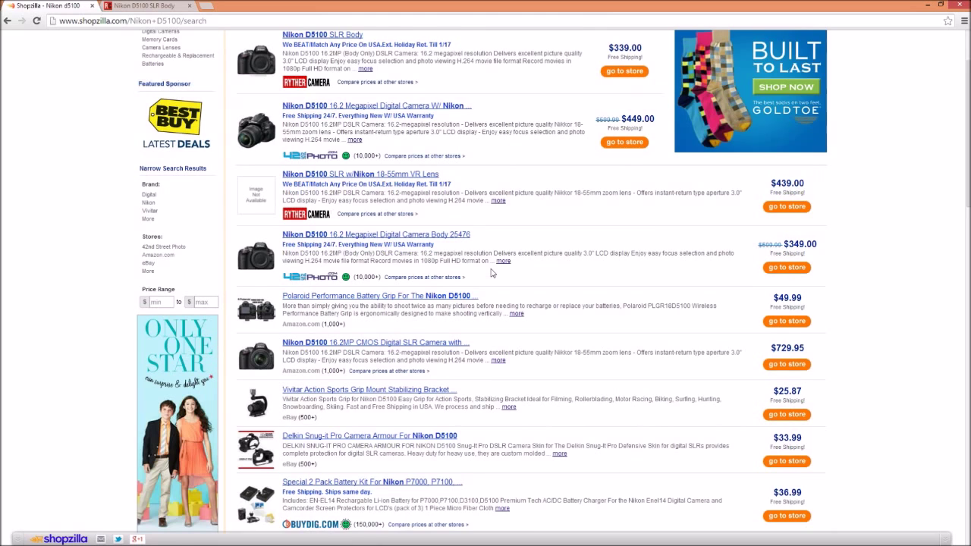
pyautogui.scroll(-3)
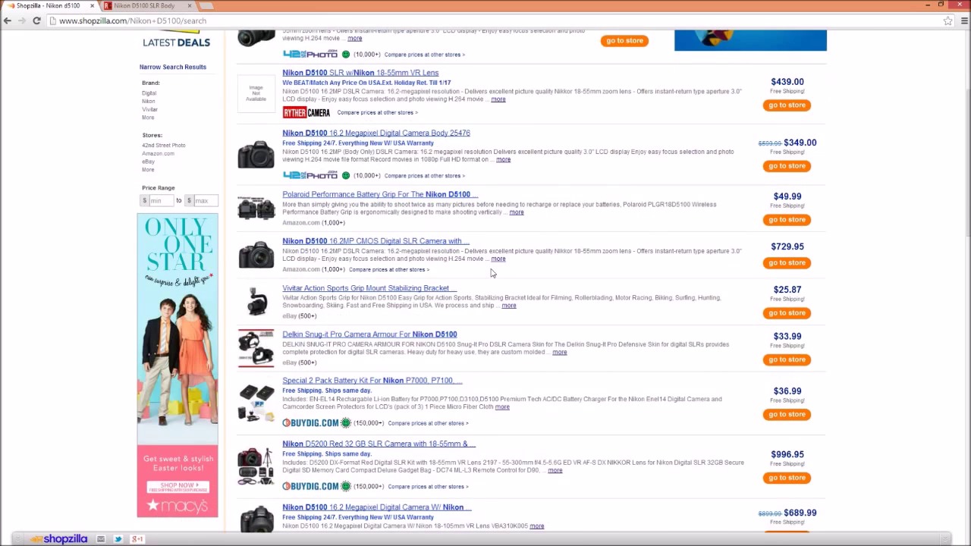
pyautogui.scroll(-3)
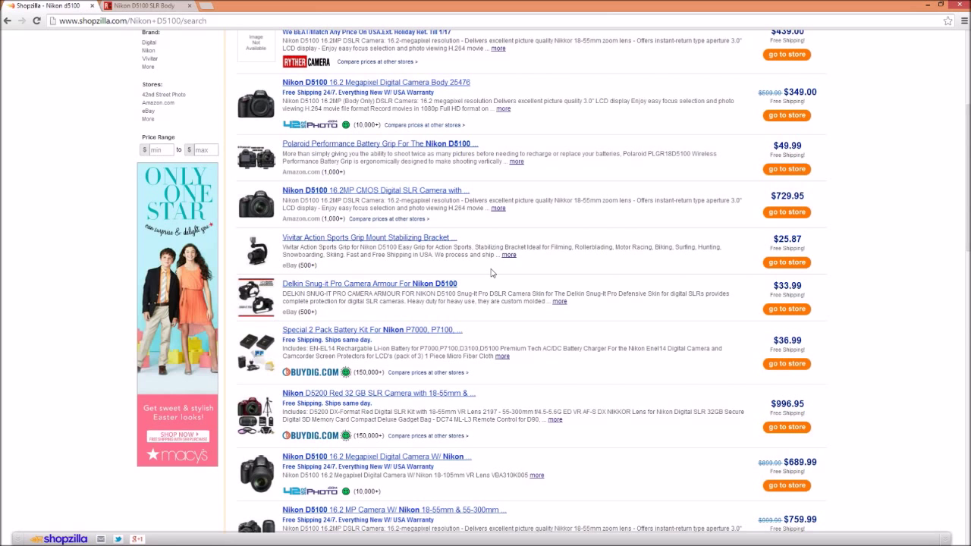
pyautogui.scroll(3)
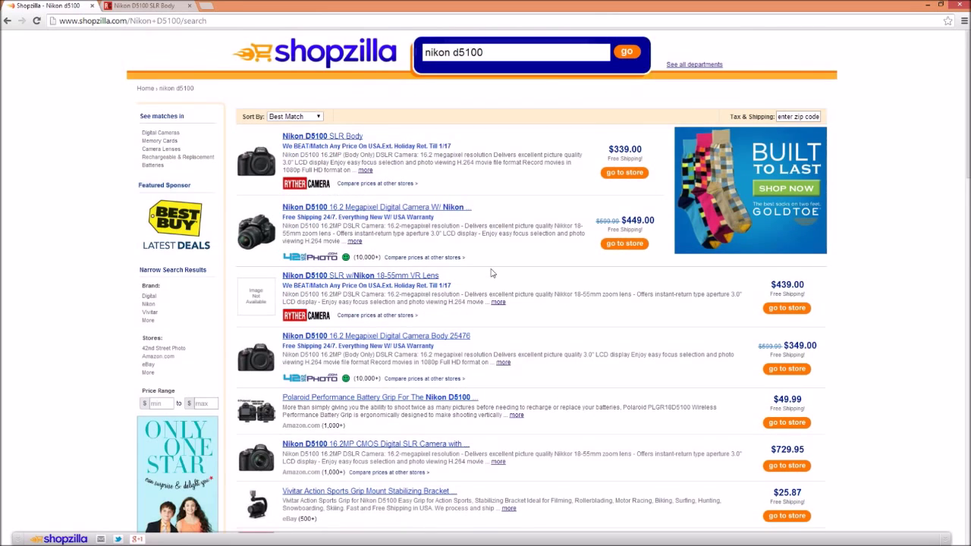